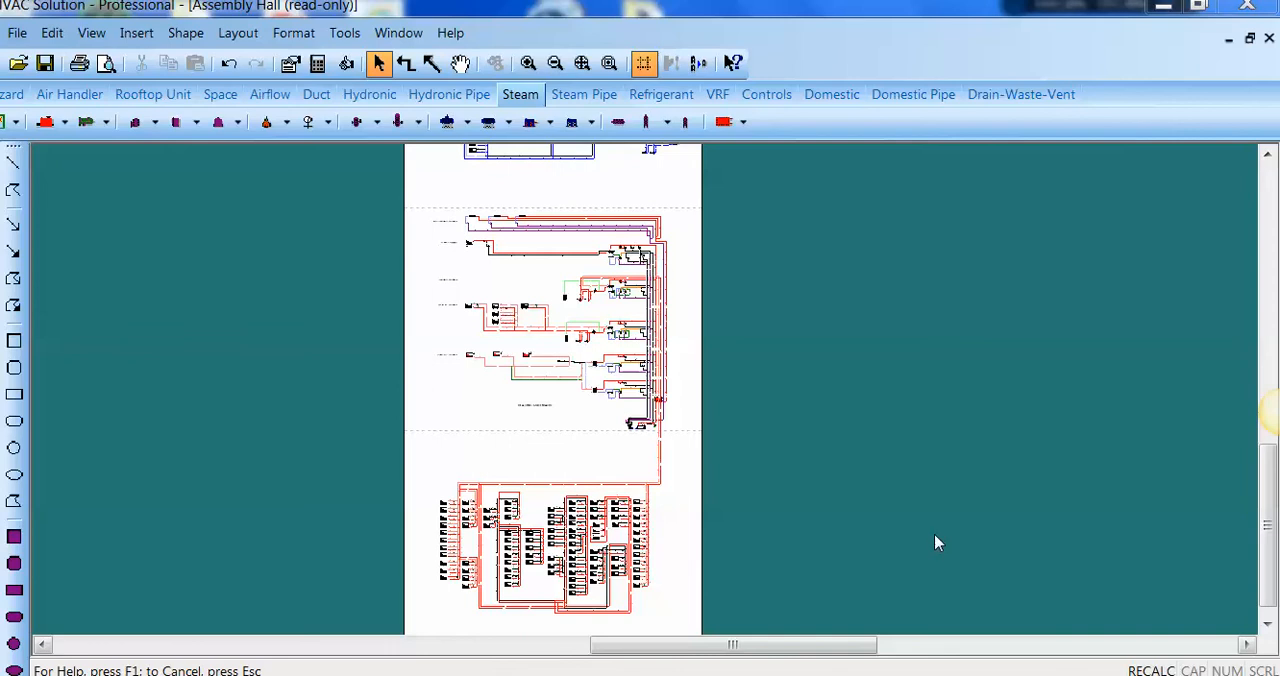
mouse_move(672, 536)
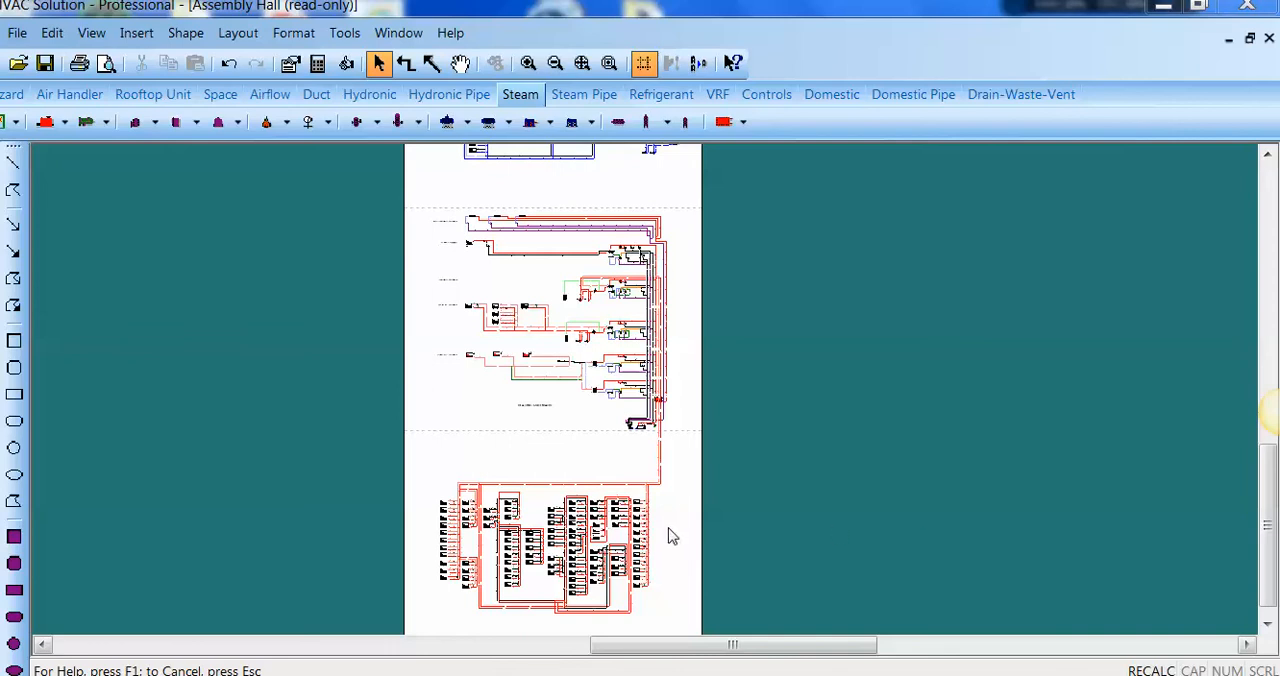
mouse_move(630, 484)
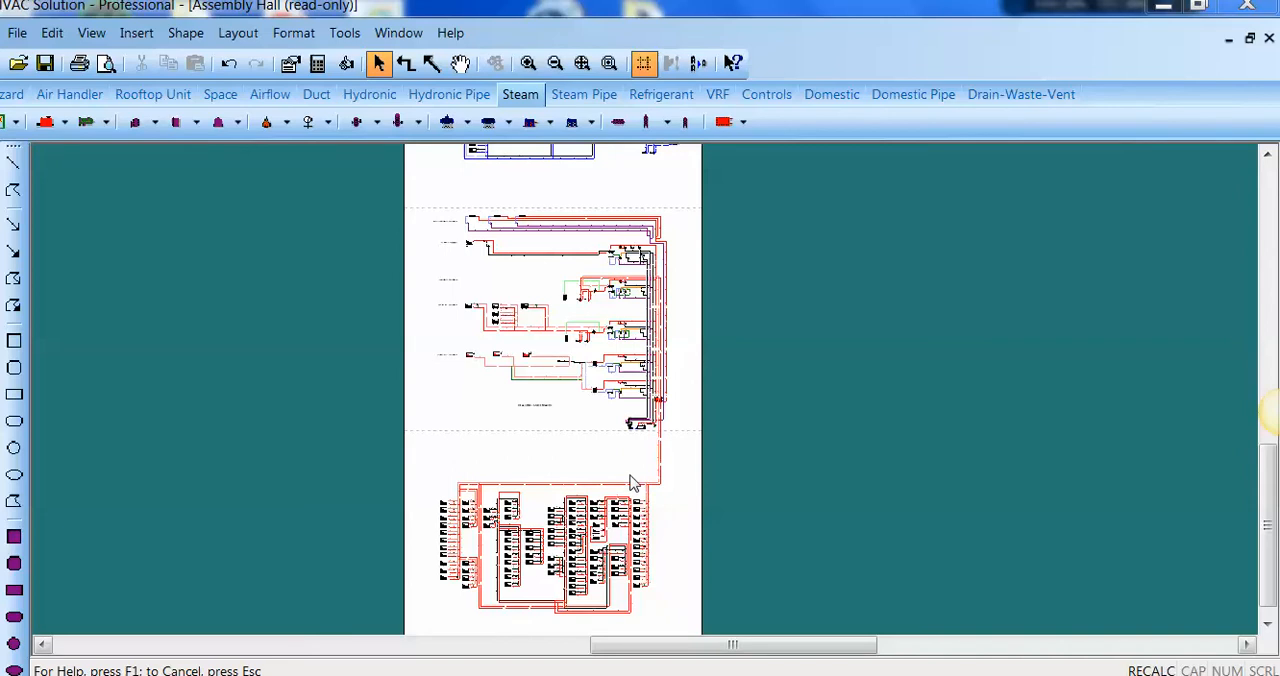
mouse_move(528, 576)
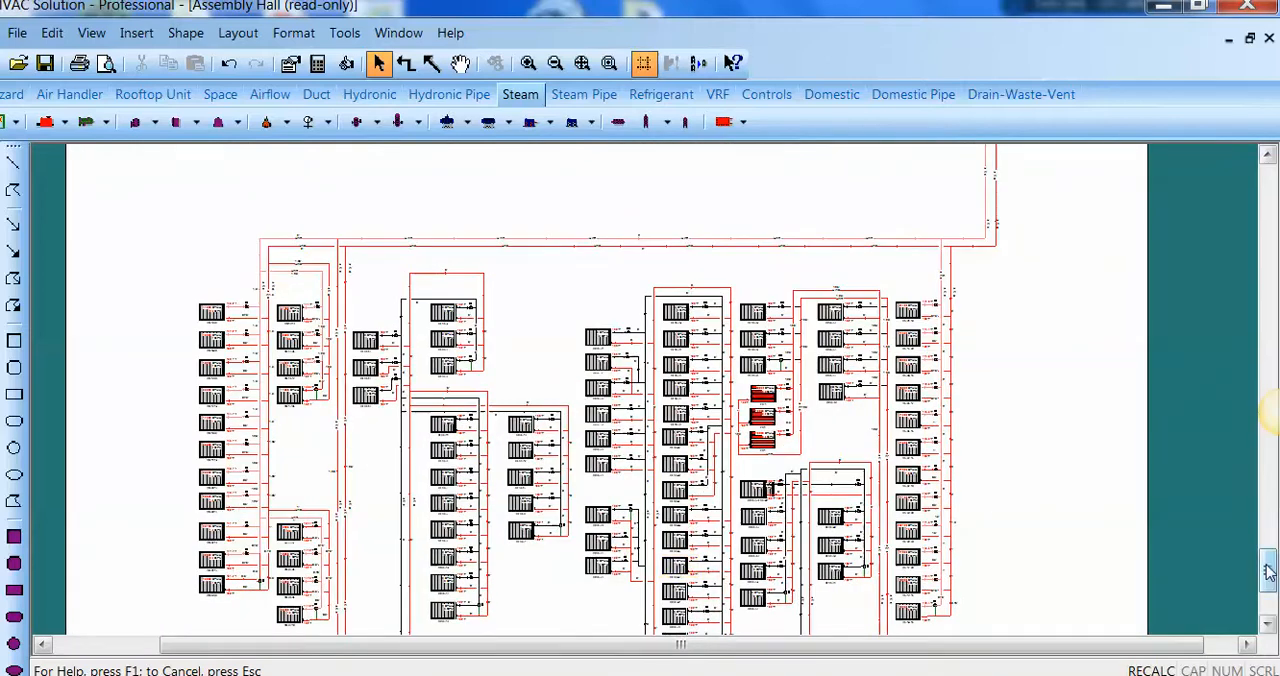
Step: Inspect schematic components and bring up the boiler's properties
scroll("down", 3)
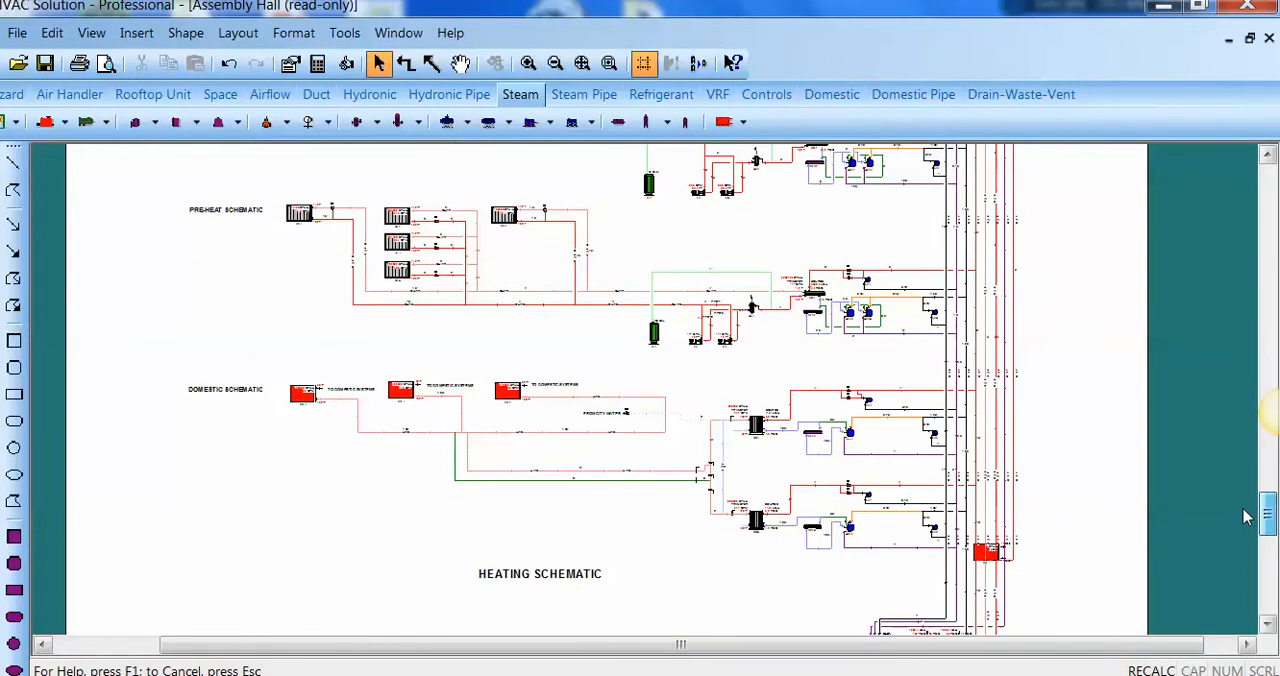
scroll("up", 3)
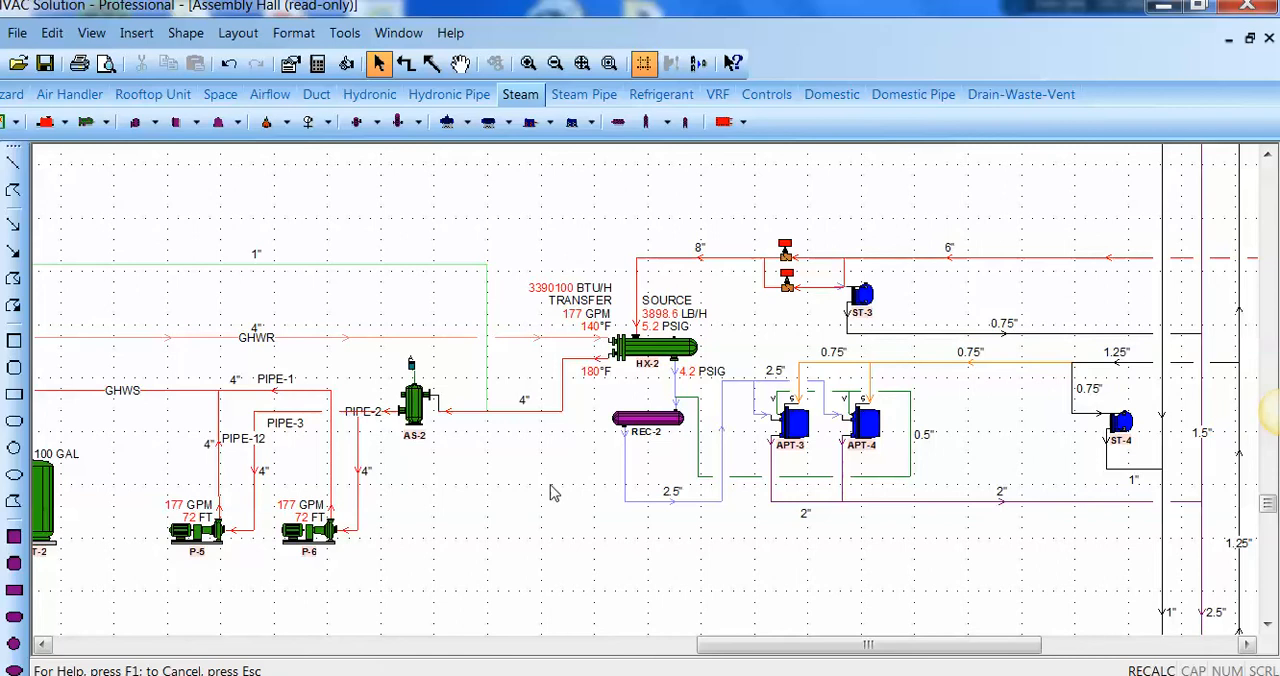
mouse_move(1068, 432)
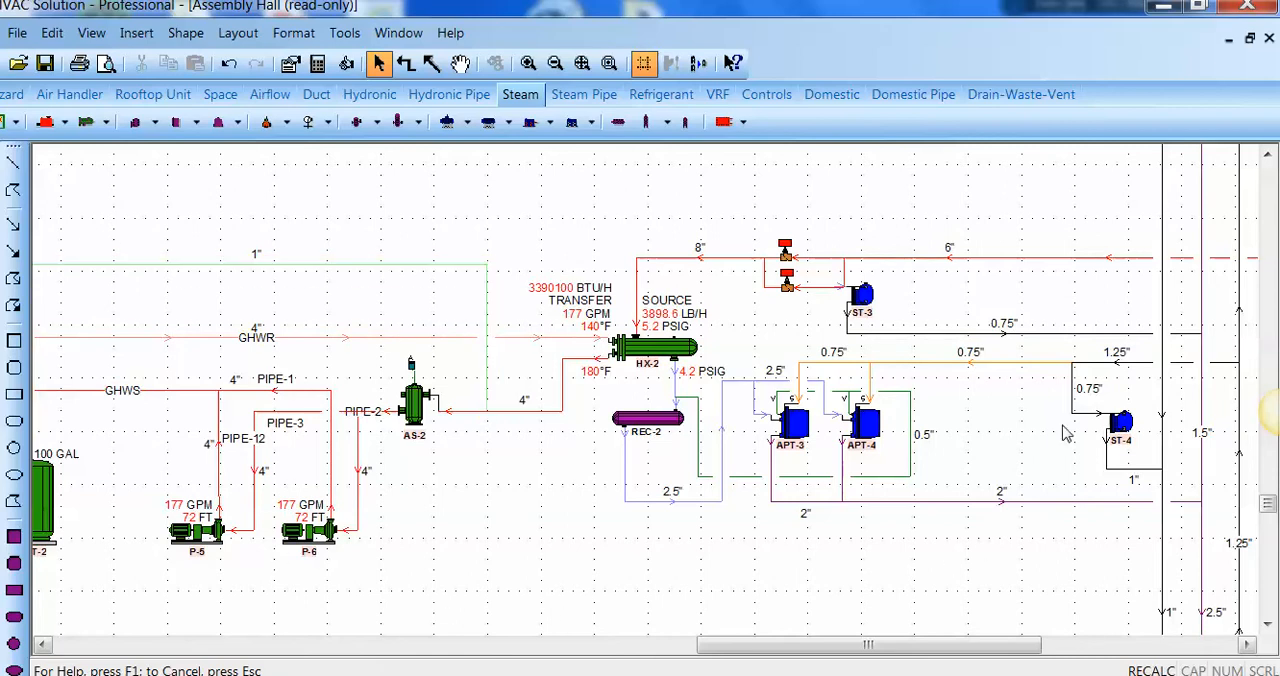
mouse_move(814, 330)
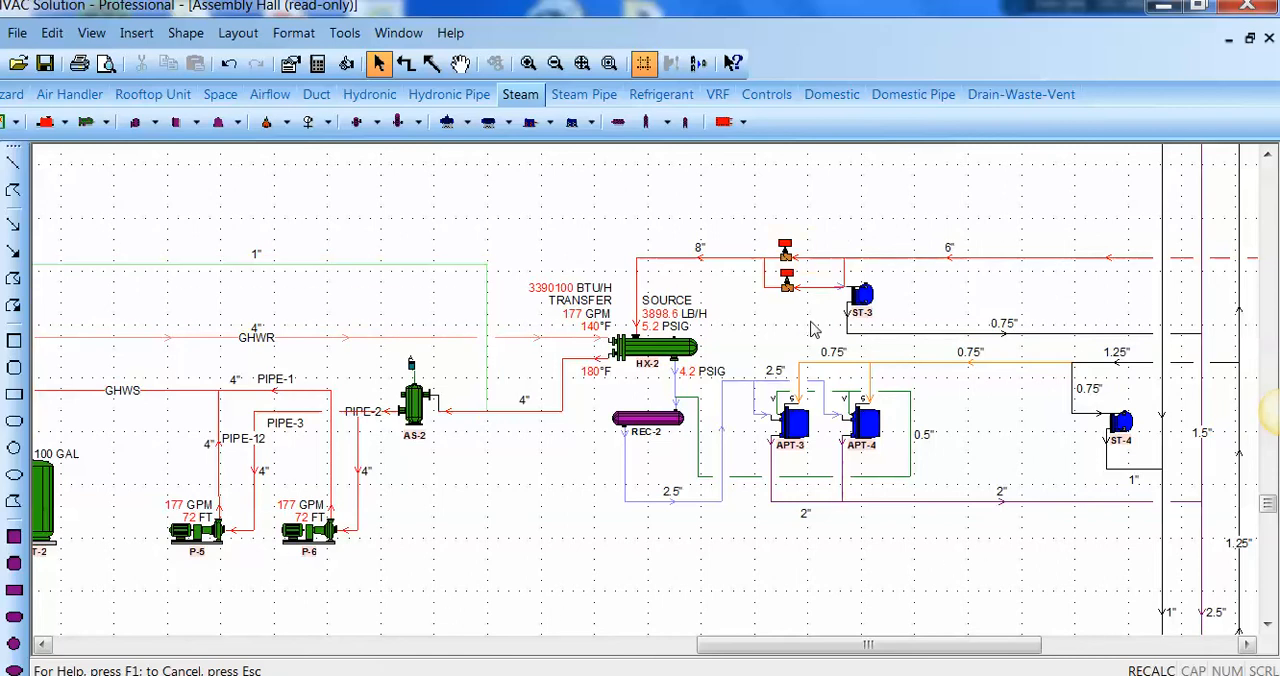
mouse_move(808, 322)
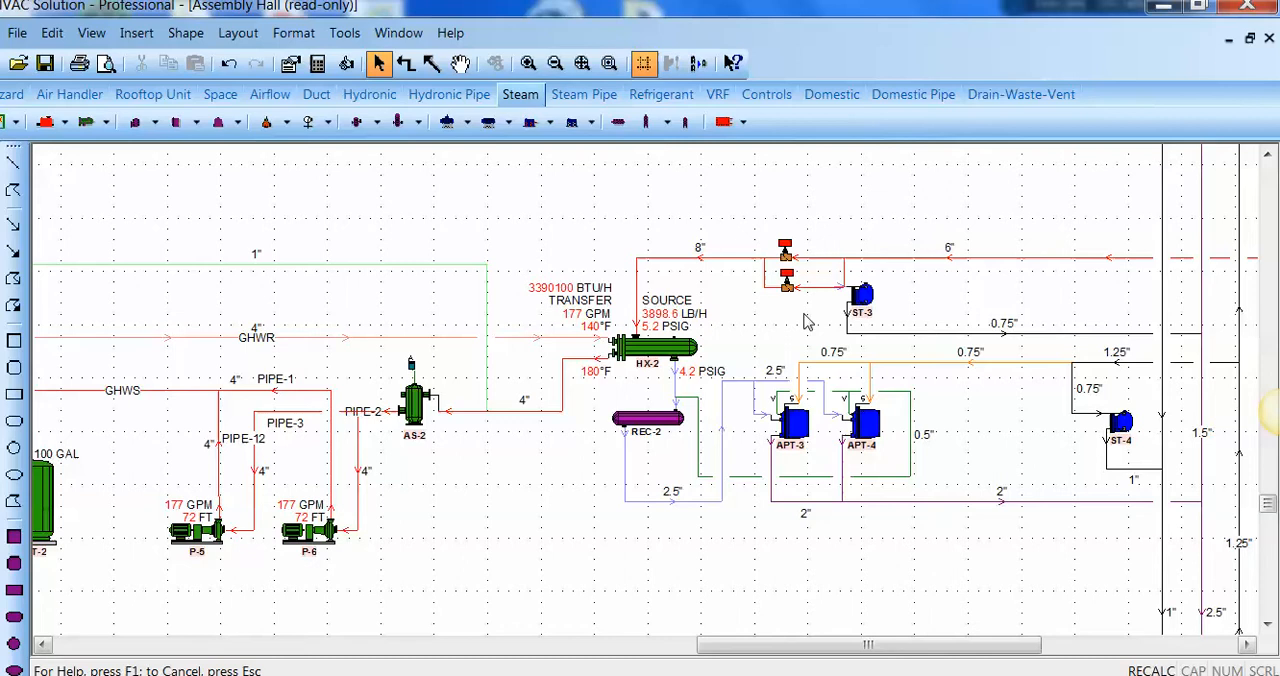
mouse_move(684, 244)
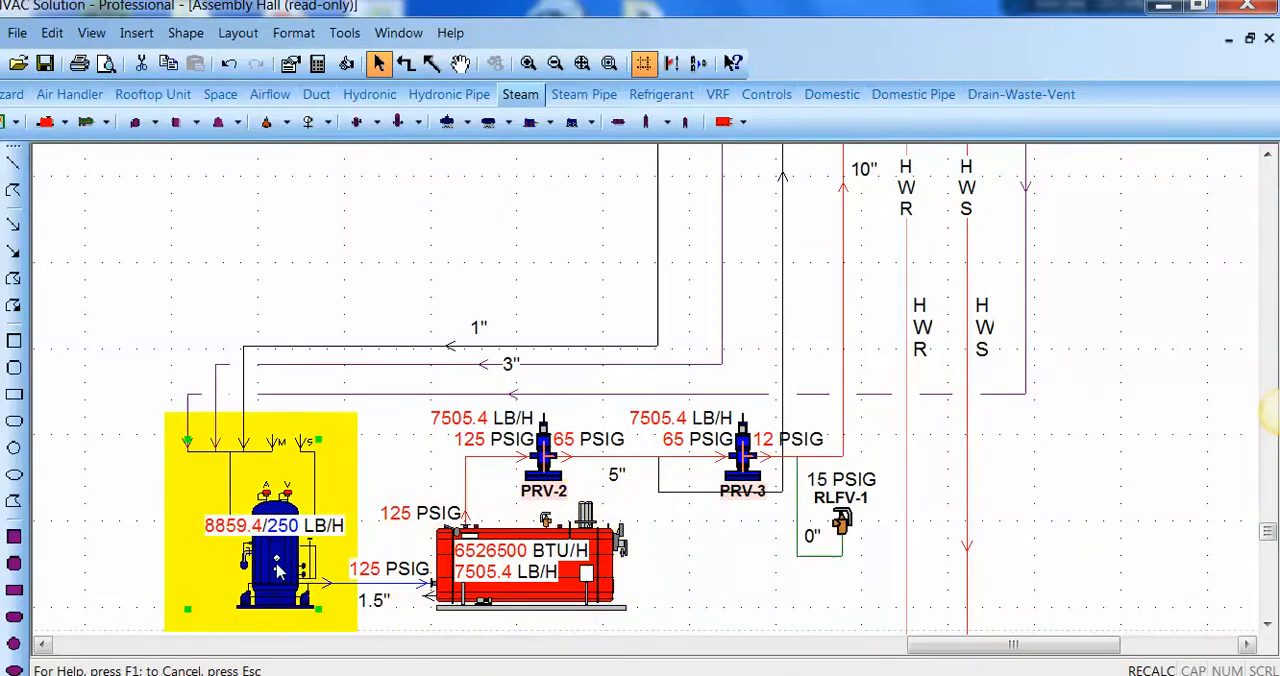
double_click(278, 570)
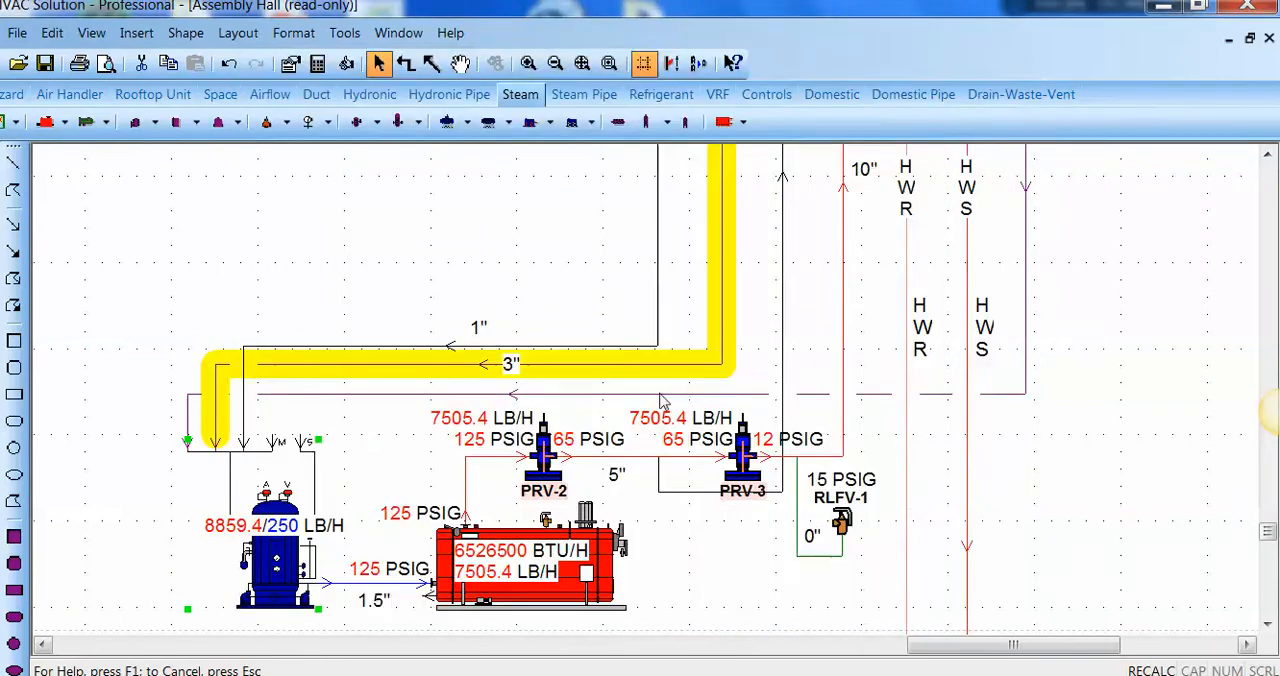
double_click(544, 458)
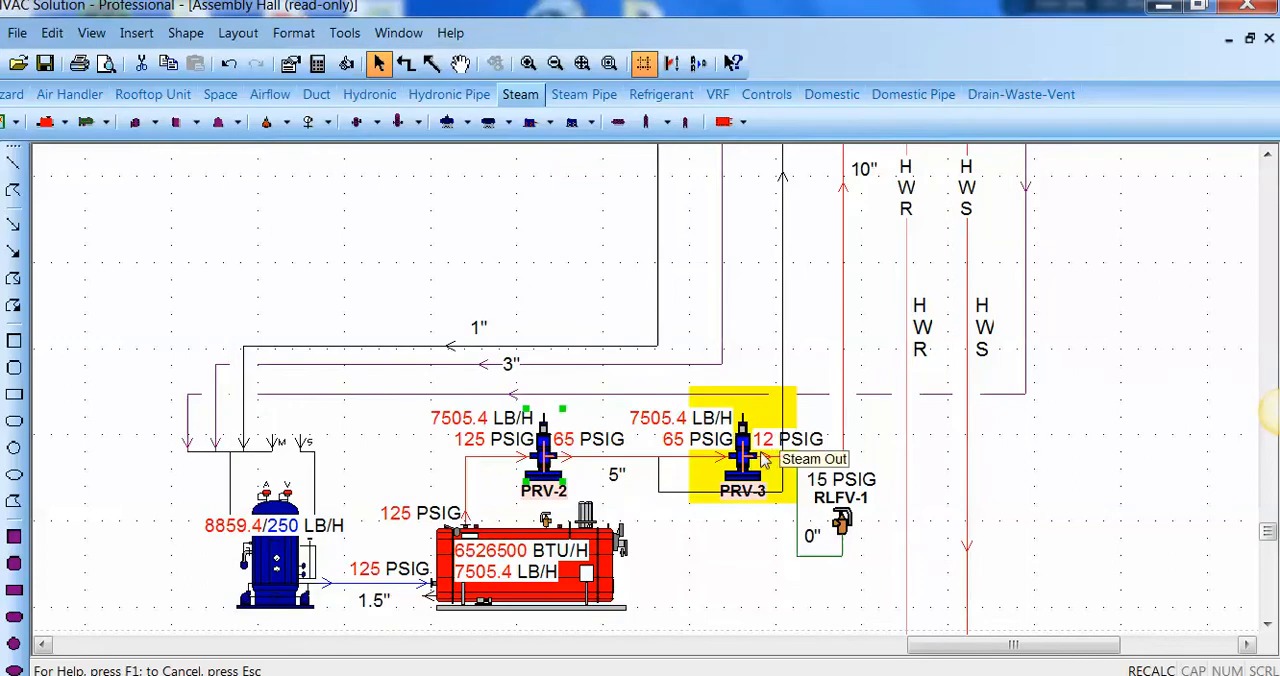
double_click(744, 456)
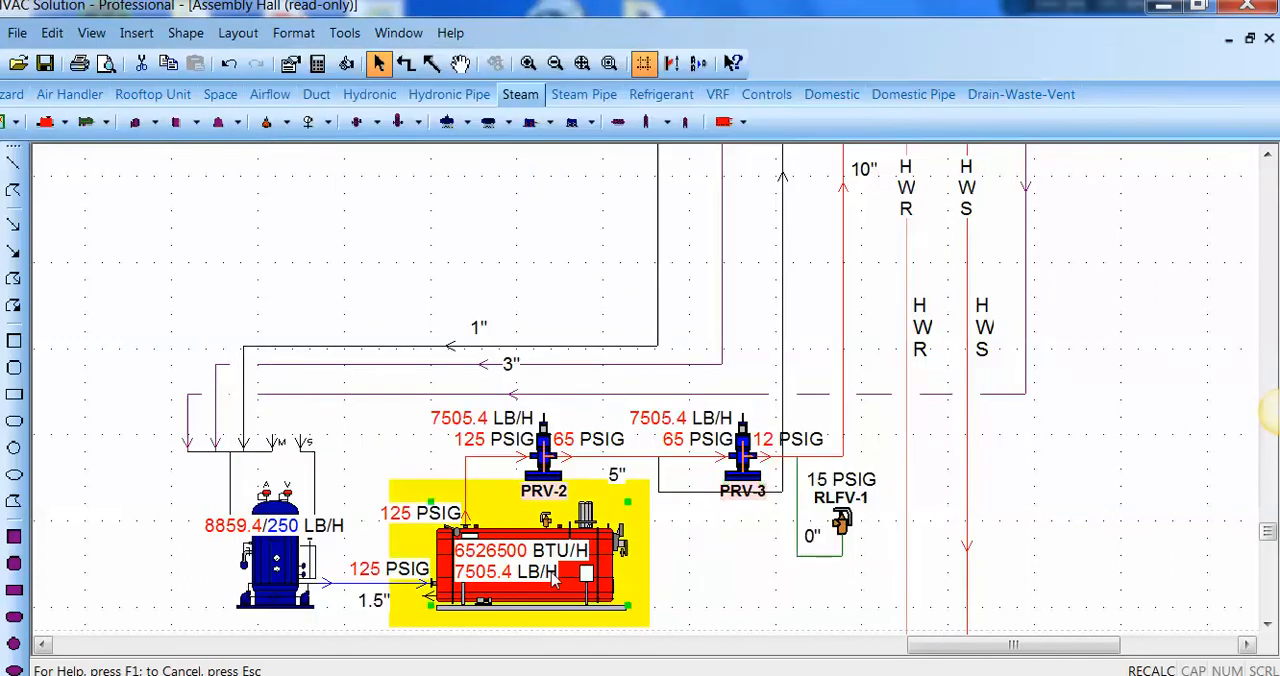
double_click(528, 566)
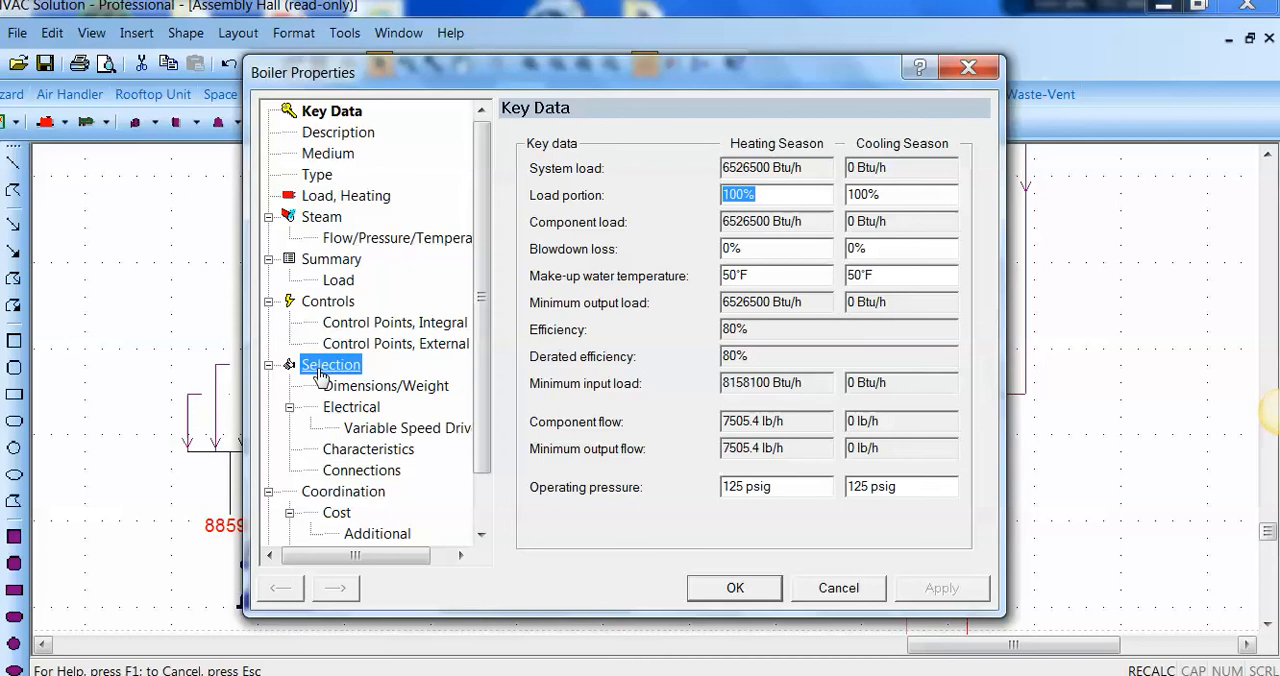
Step: Turn off automatic selection and choose Cleaver-Brooks Promethean CBLE as the boiler type
left_click(332, 364)
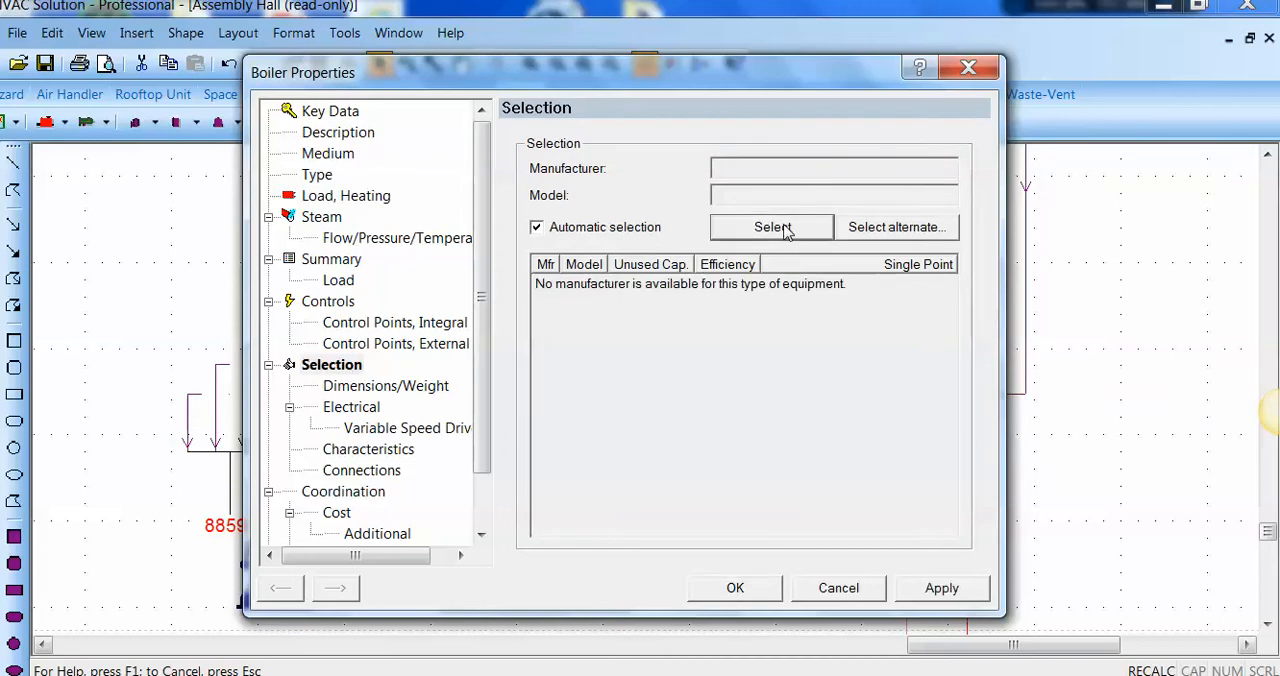
left_click(536, 228)
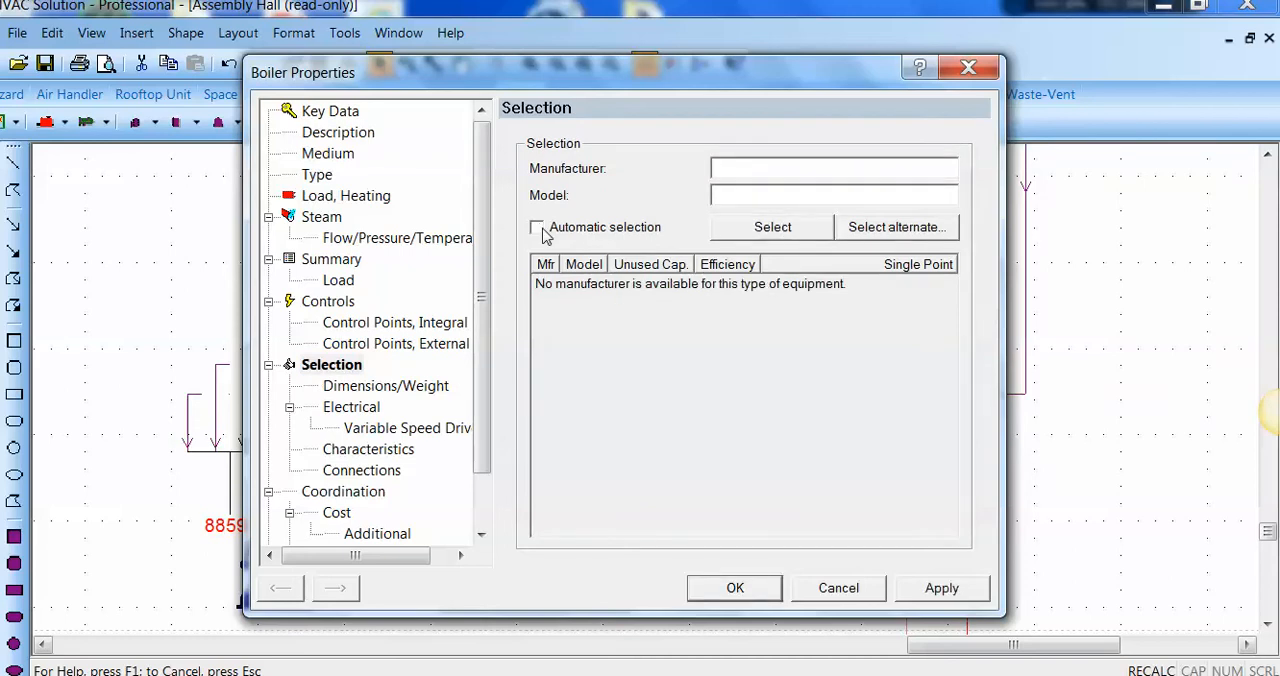
left_click(316, 174)
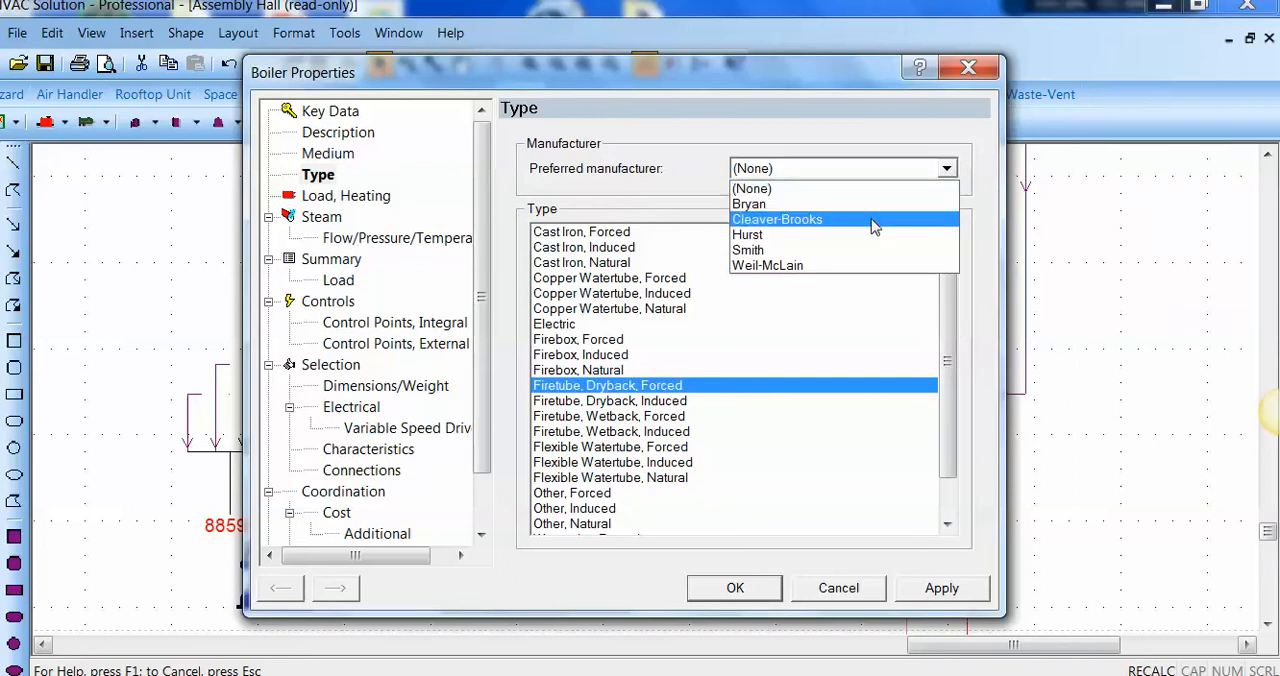
left_click(776, 220)
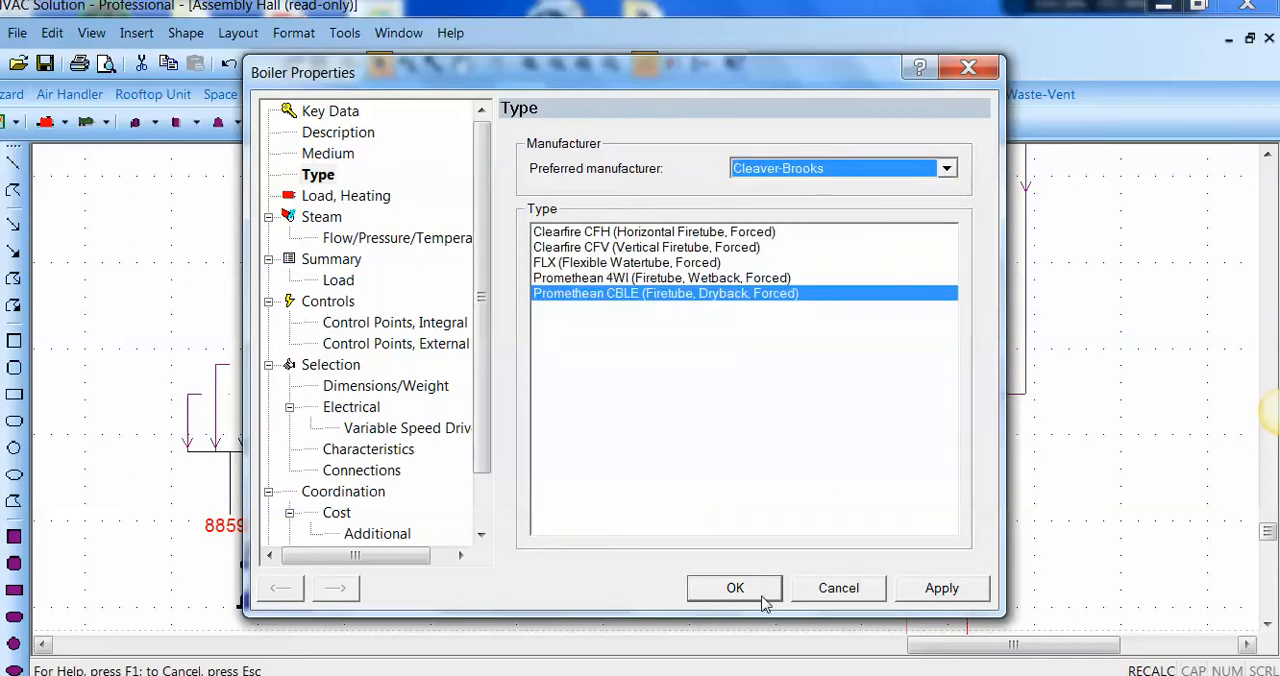
mouse_move(396, 412)
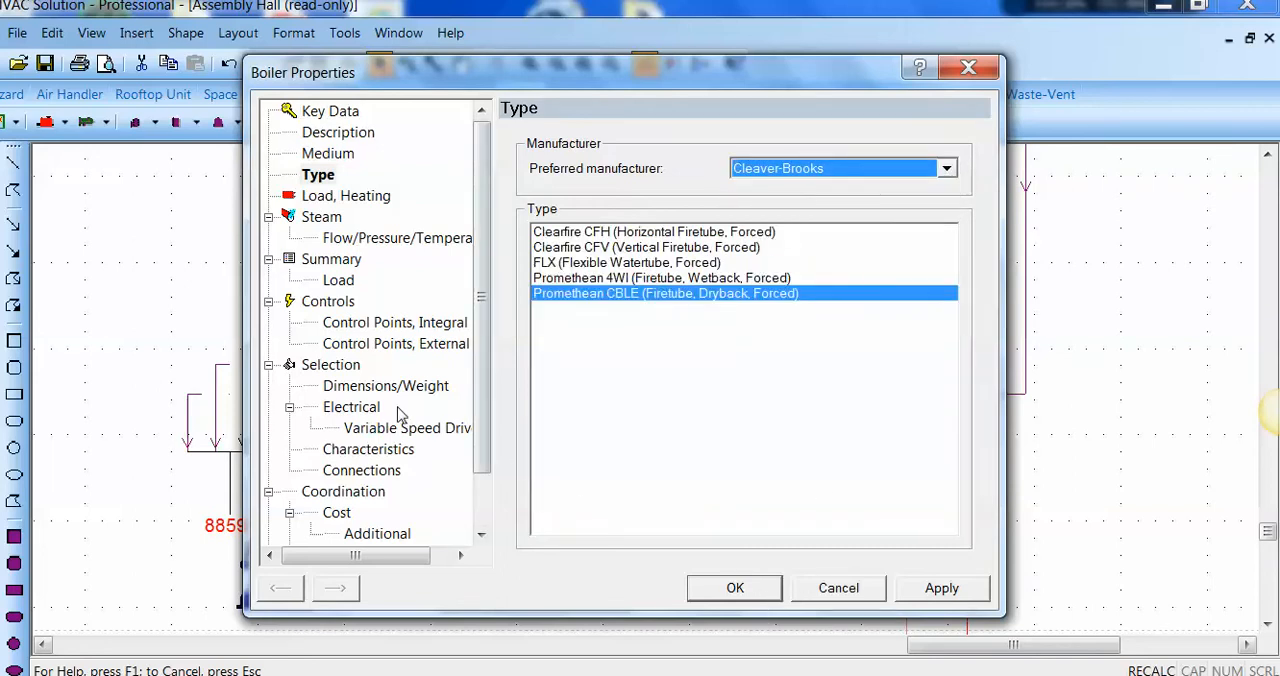
left_click(332, 364)
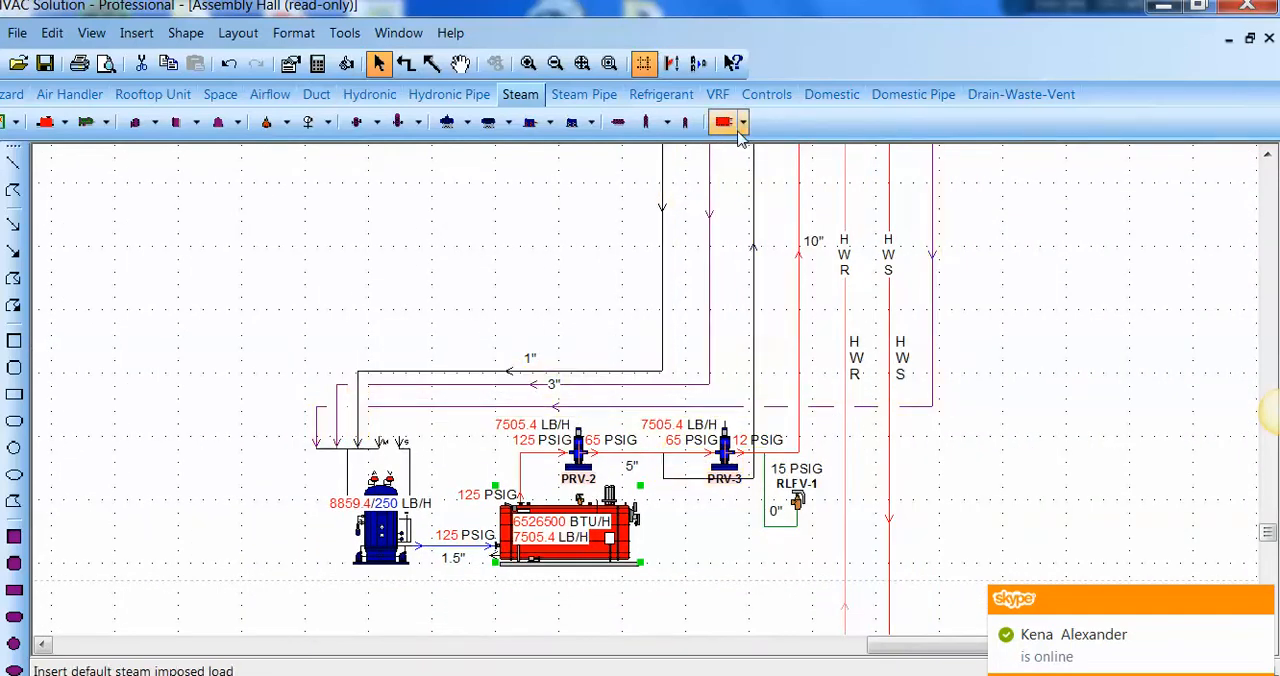
Step: Show the steam imposed-load choices for heating (terminal, process, building)
left_click(740, 120)
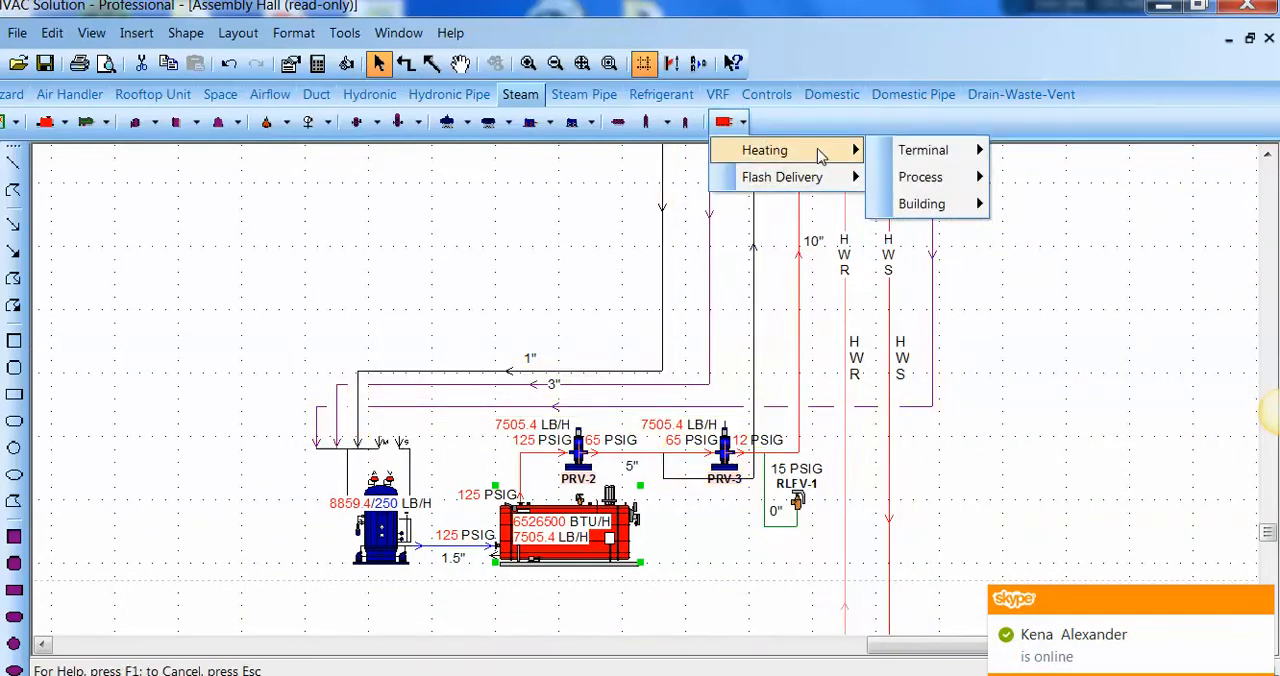
mouse_move(996, 212)
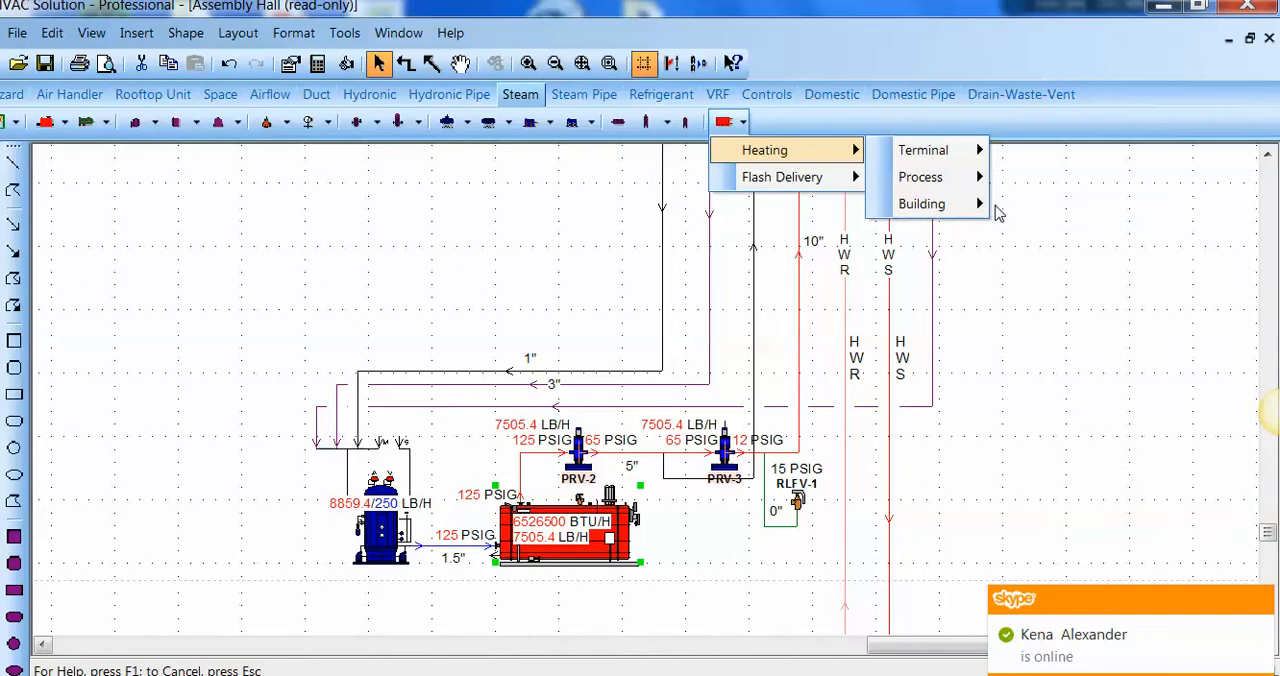
mouse_move(922, 204)
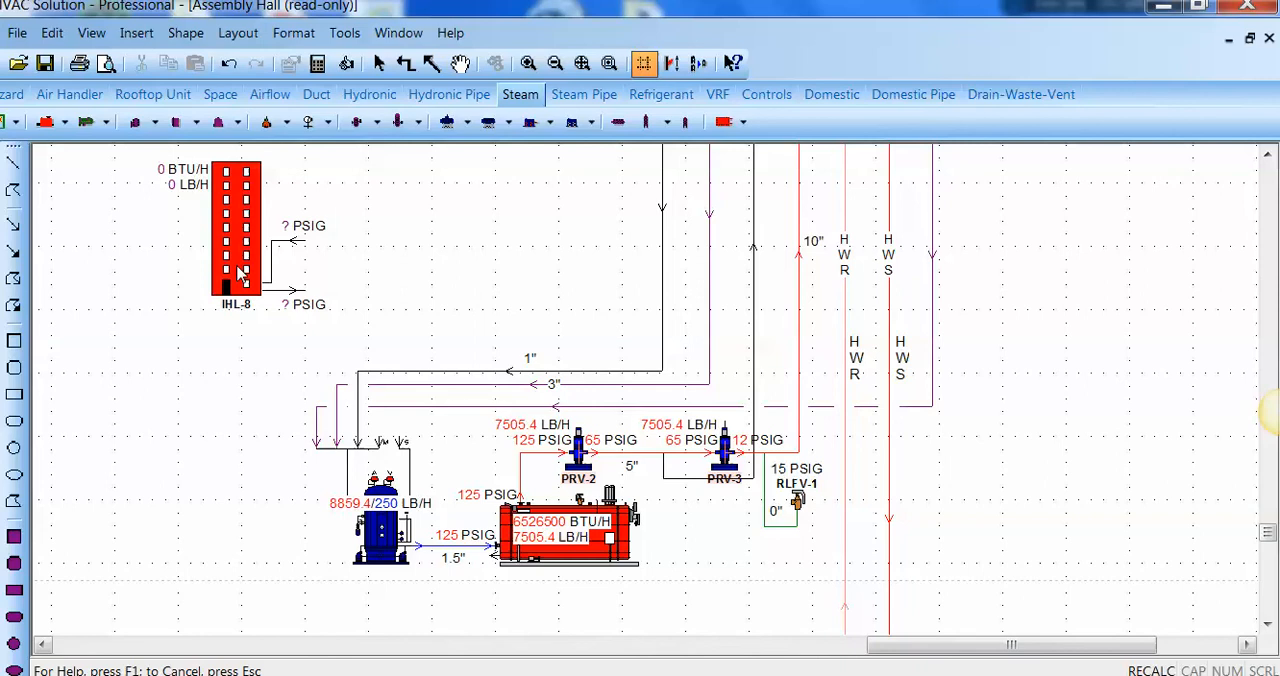
mouse_move(408, 78)
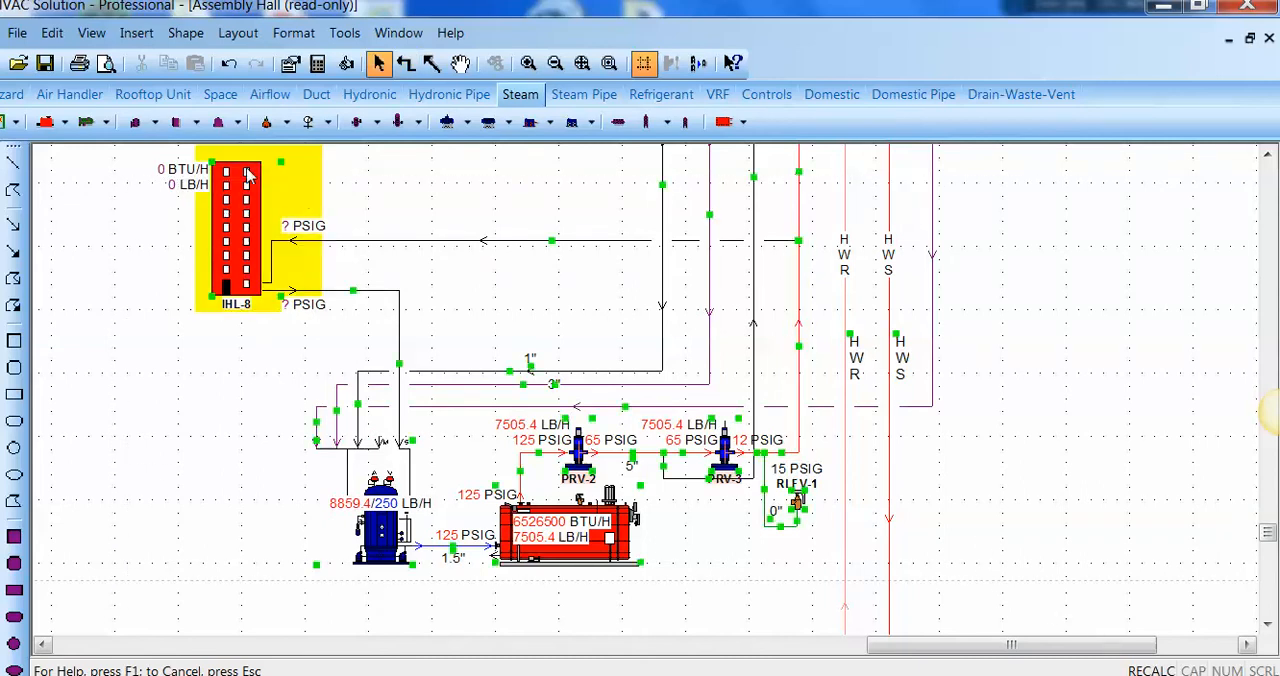
Step: Bring up the Imposed Load Properties of building load IHL-8
right_click(248, 178)
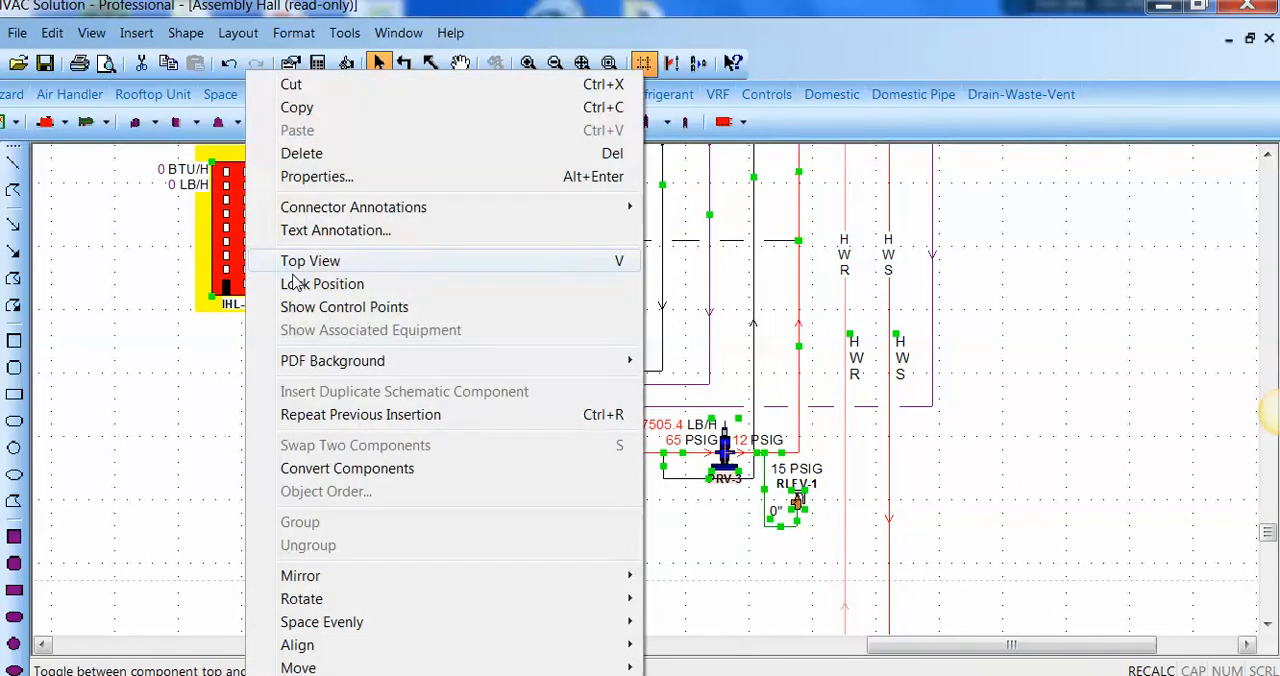
mouse_move(344, 308)
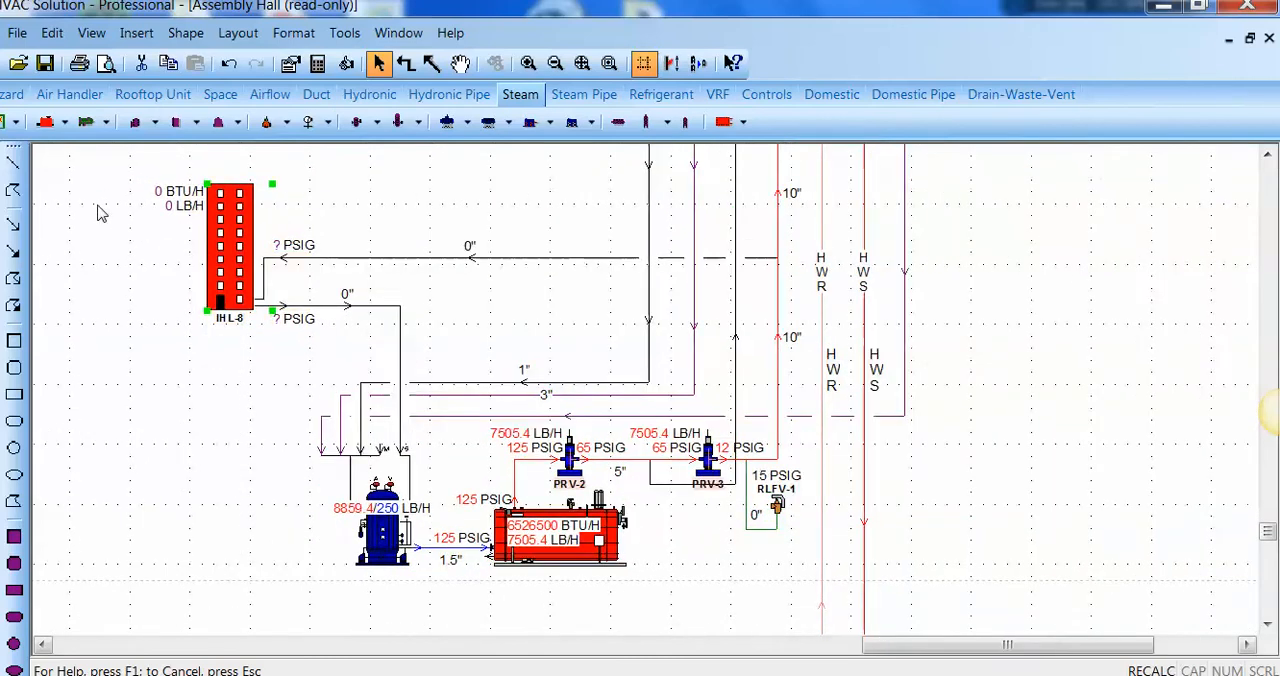
double_click(232, 250)
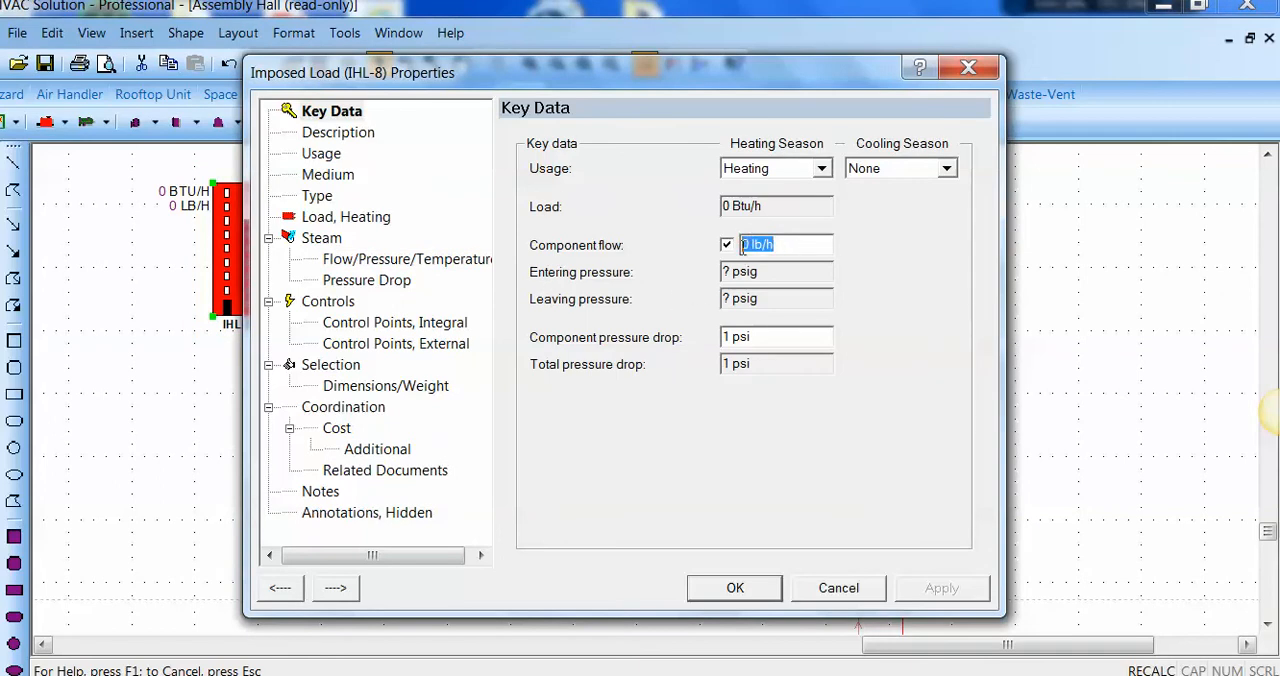
Step: Set IHL-8 component flow to 12000 lb/h so the system recalculates
type("12000")
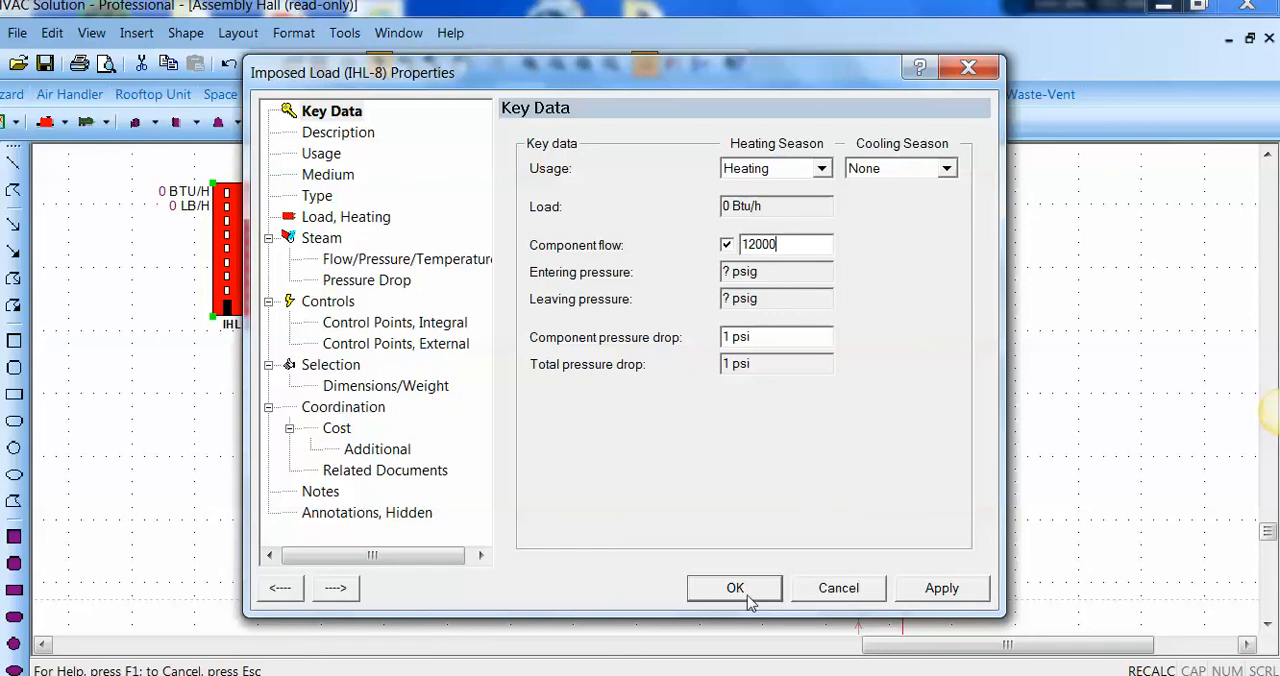
left_click(734, 588)
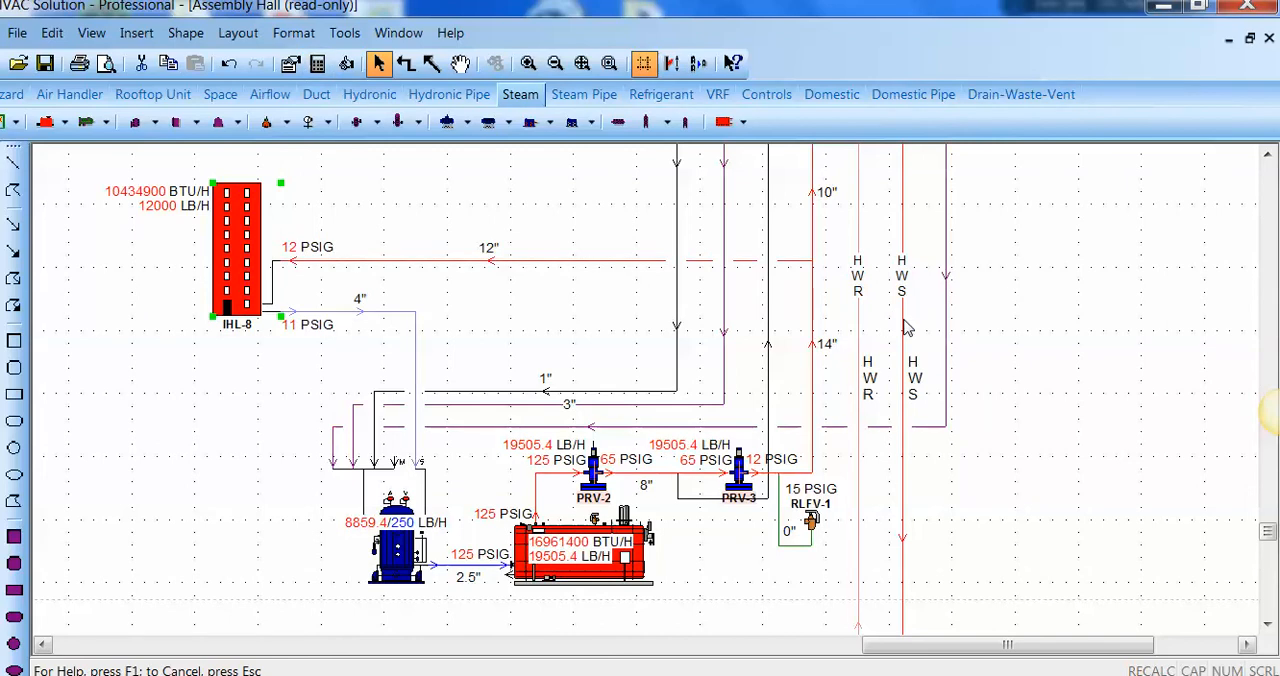
left_click(900, 280)
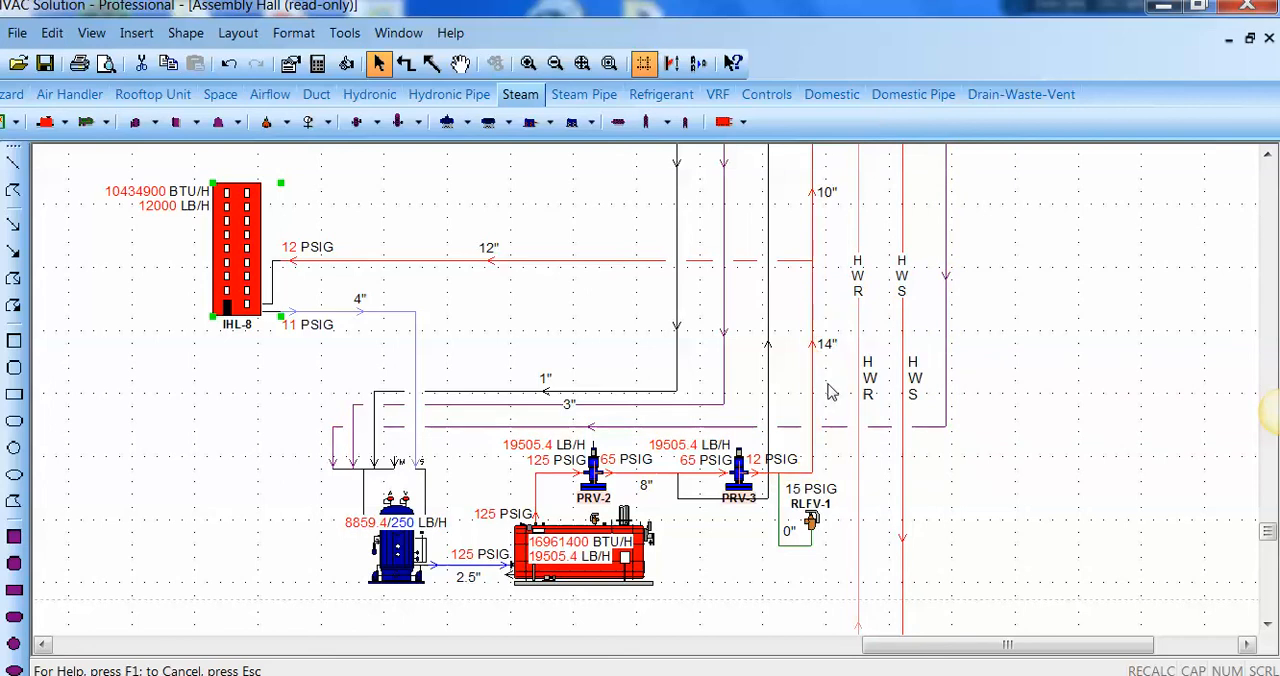
mouse_move(828, 290)
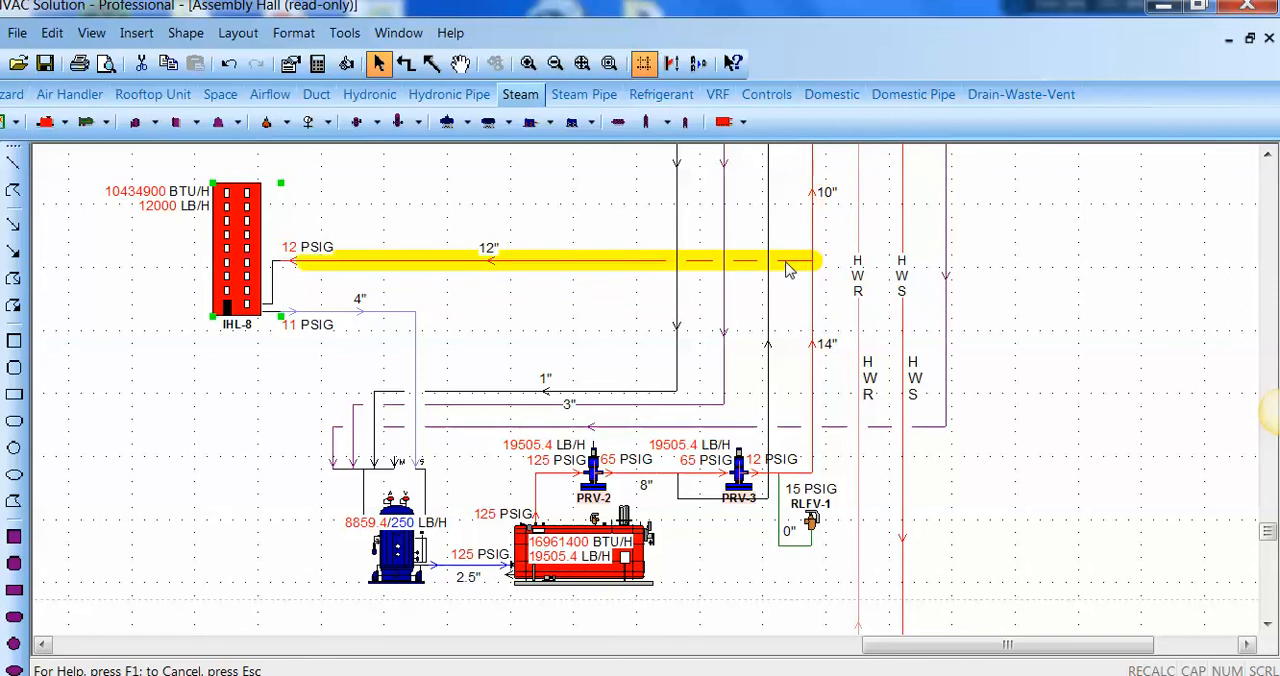
left_click(410, 356)
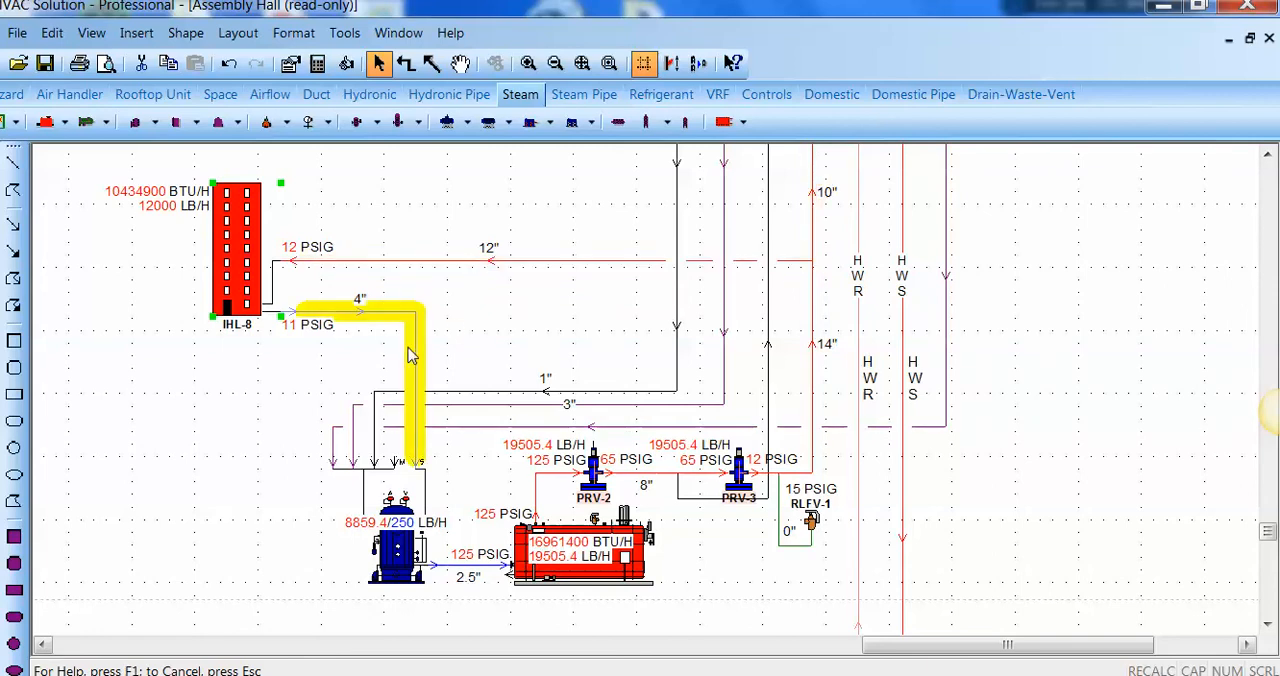